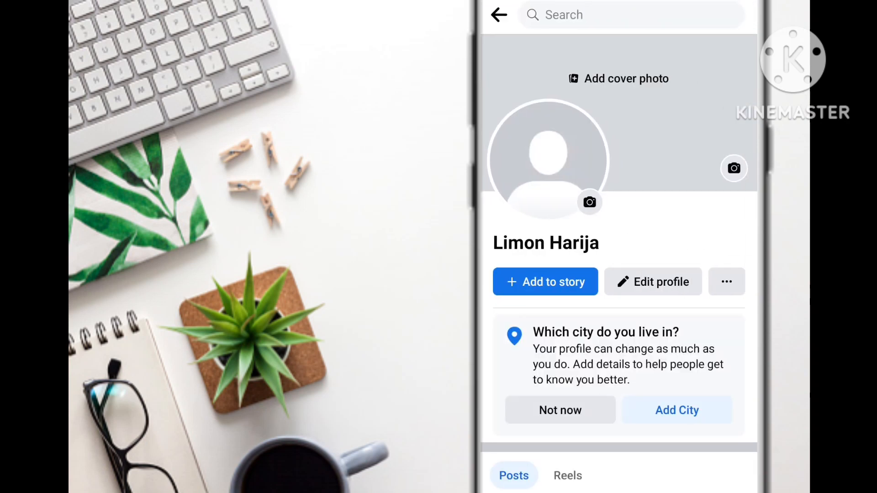
Step: Dismiss the home-city prompt with Not now and scroll down to the photo post
left_click(559, 410)
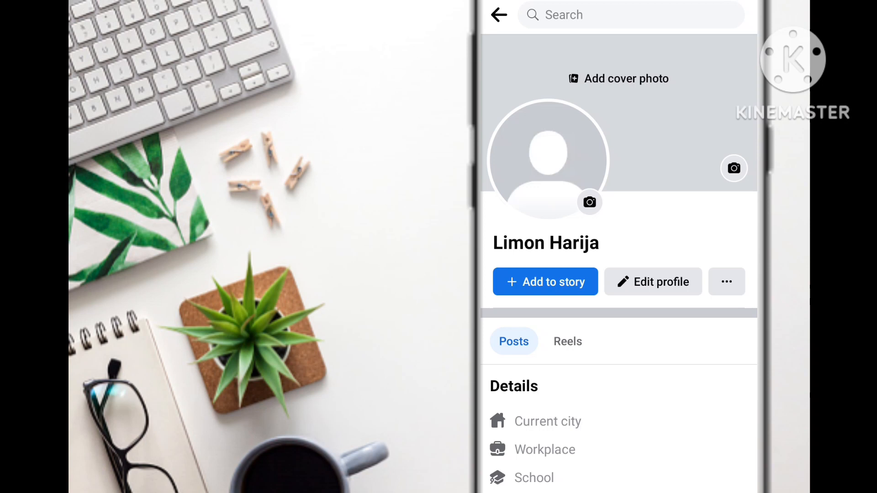
scroll("down", 3)
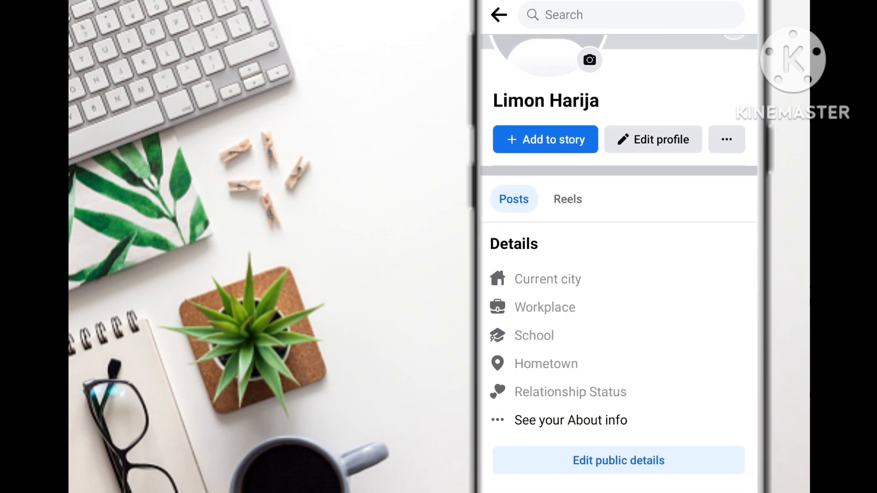
scroll("down", 3)
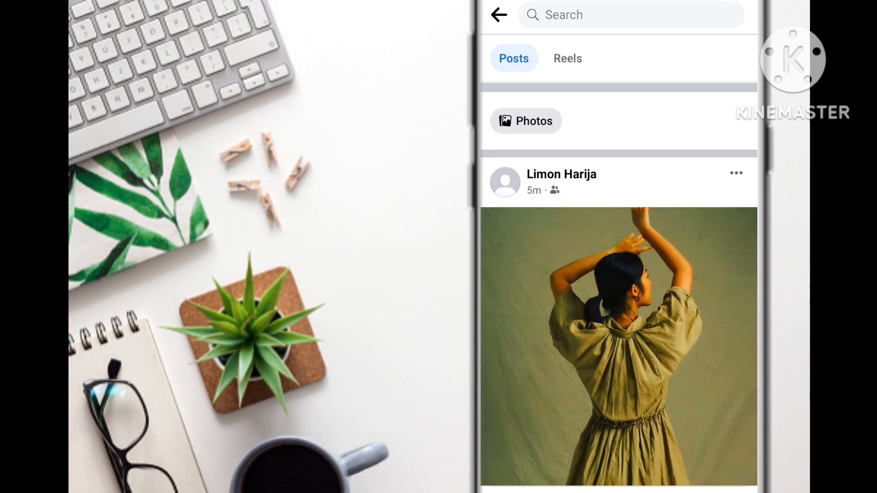
Step: Choose Move to trash from the photo post's three-dot menu to raise the confirmation
left_click(735, 172)
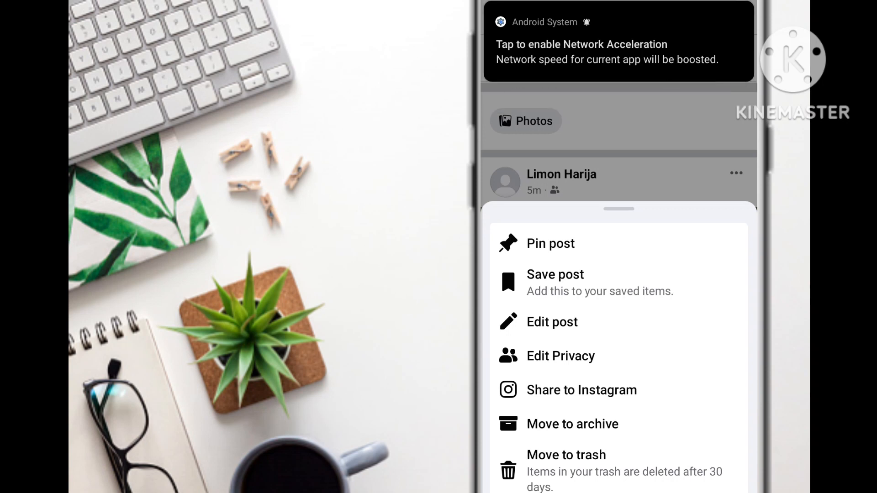
left_click(565, 455)
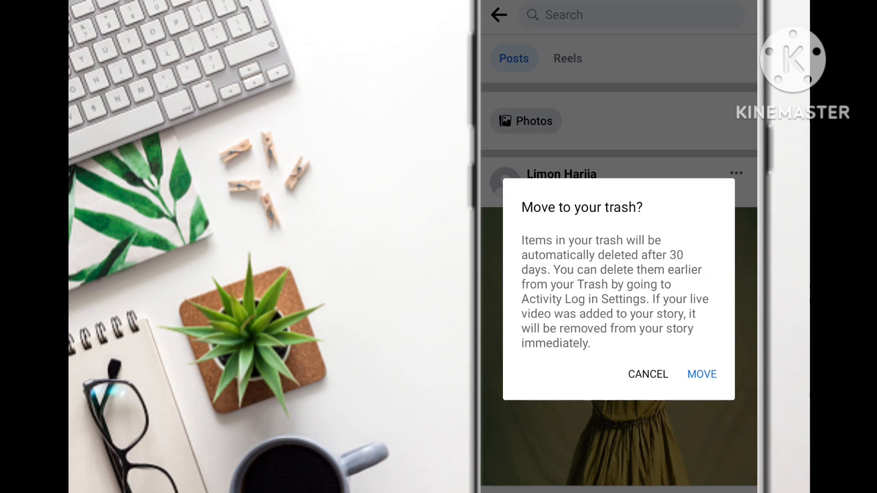
left_click(647, 374)
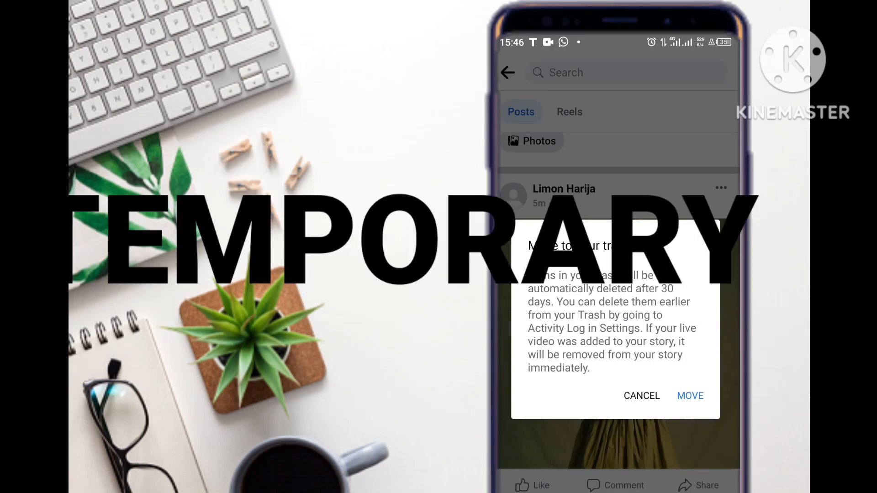
Step: Confirm MOVE in the 'Move to your trash?' dialog
left_click(641, 396)
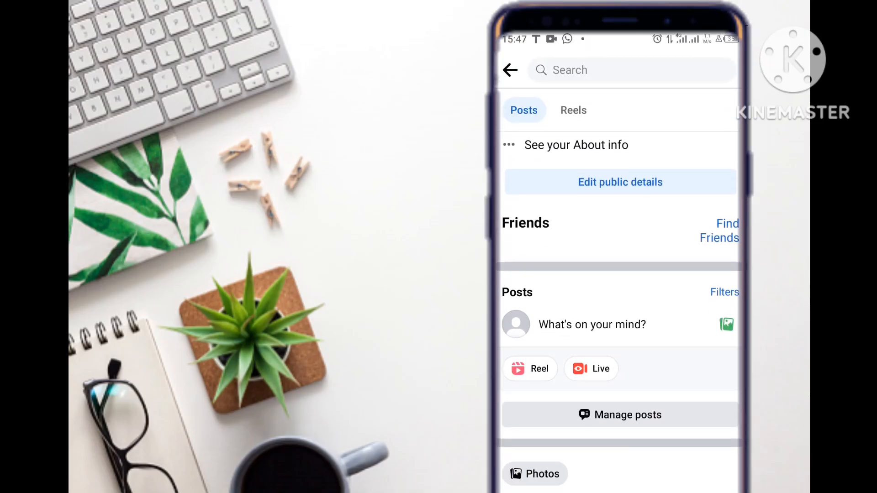
Step: Open Manage posts and confirm DELETE POSTS for the selected photo post
left_click(619, 414)
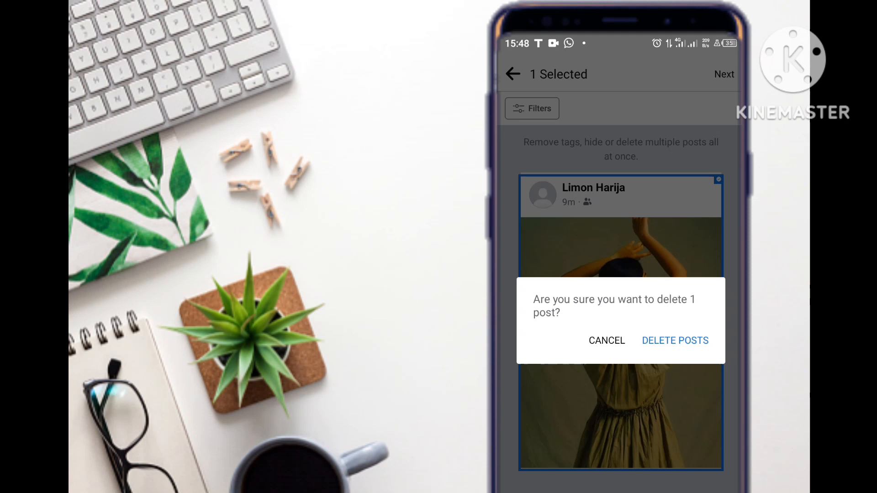
left_click(675, 341)
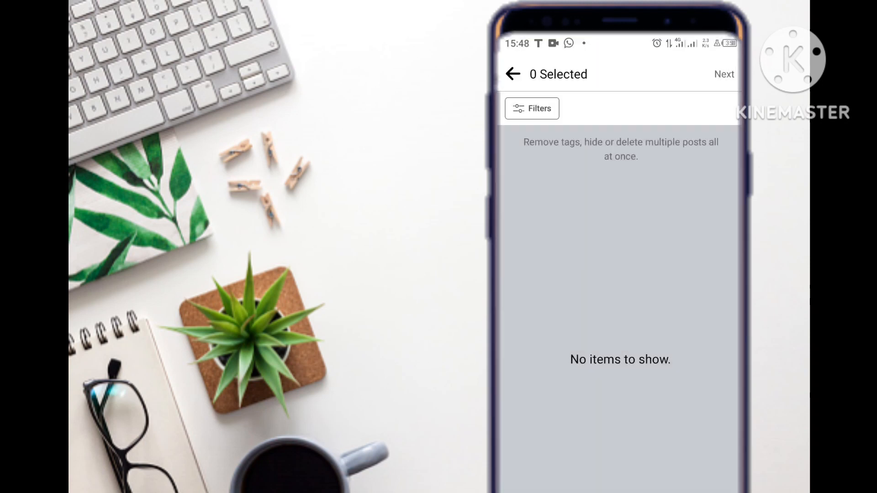
Step: Go back to the profile page and scroll down past the header details
left_click(512, 73)
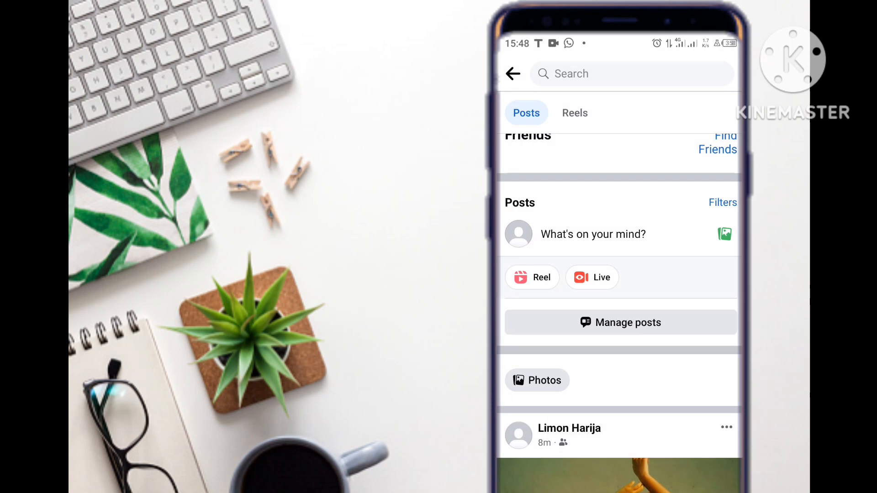
scroll("down", 3)
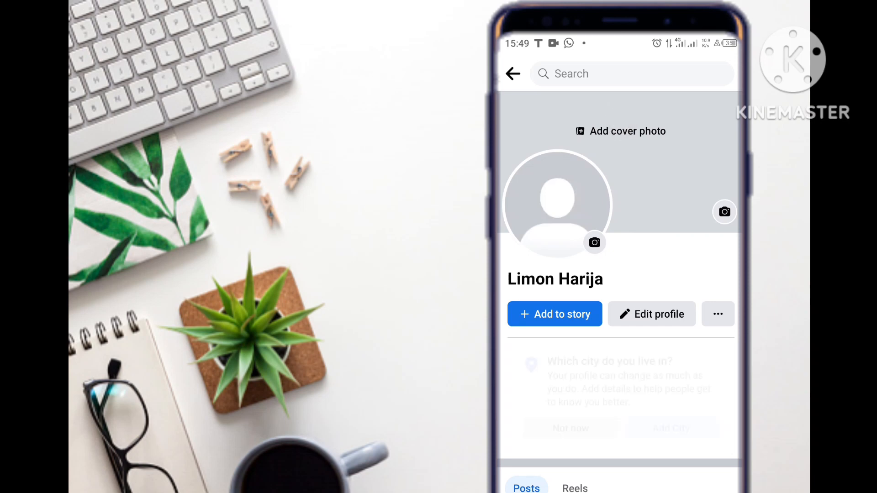
scroll("down", 3)
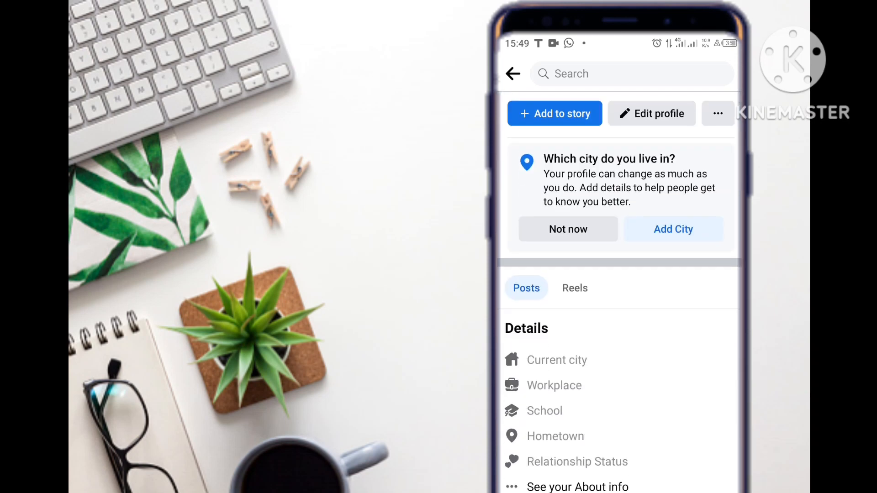